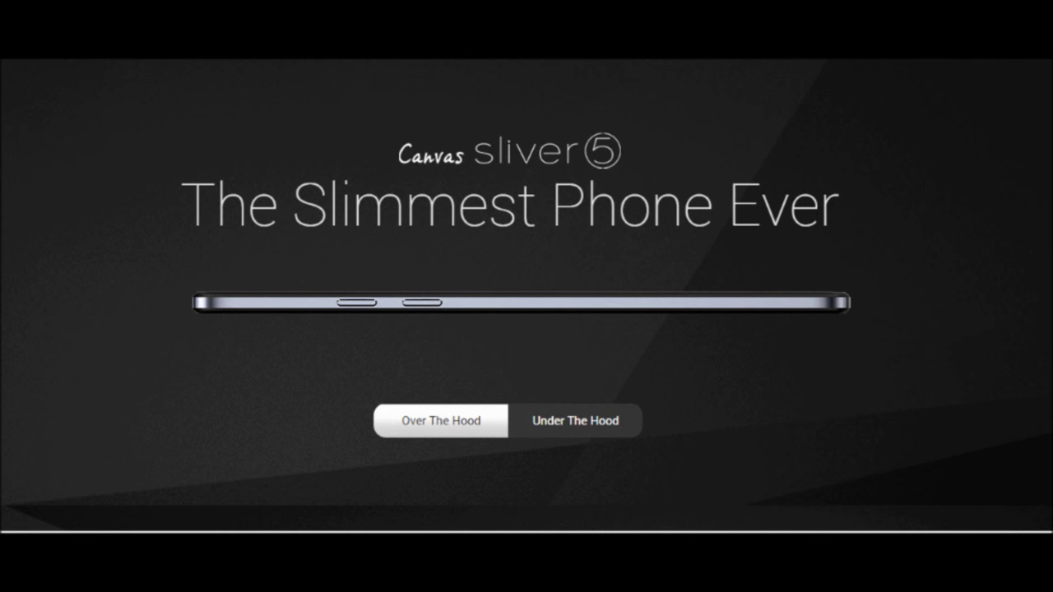
Reach the Under The Hood section showing the Qualcomm Snapdragon 410 processor specs.
{"action": "left_click", "coordinate": [575, 421]}
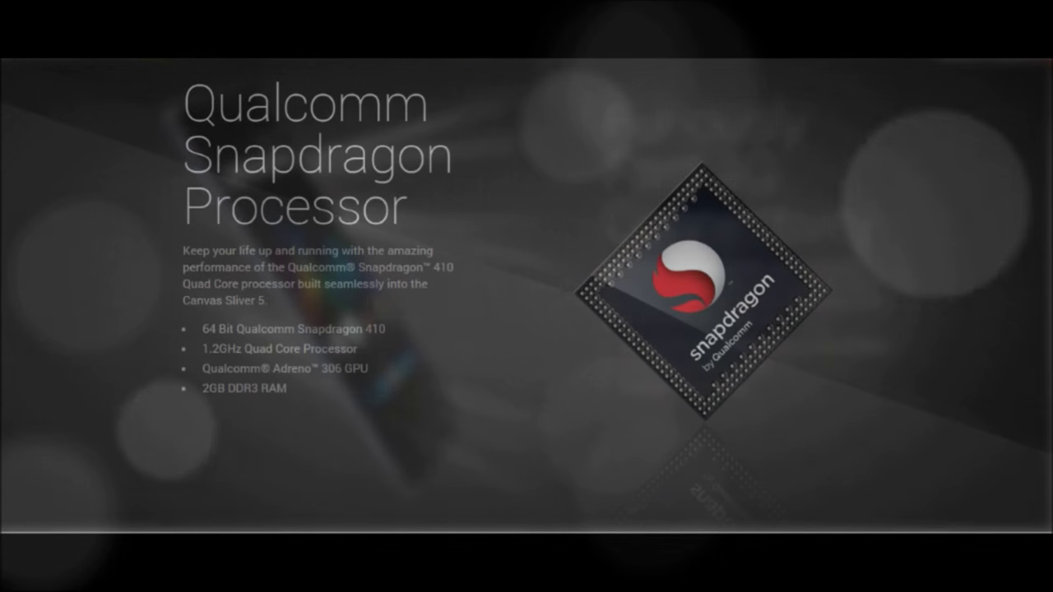